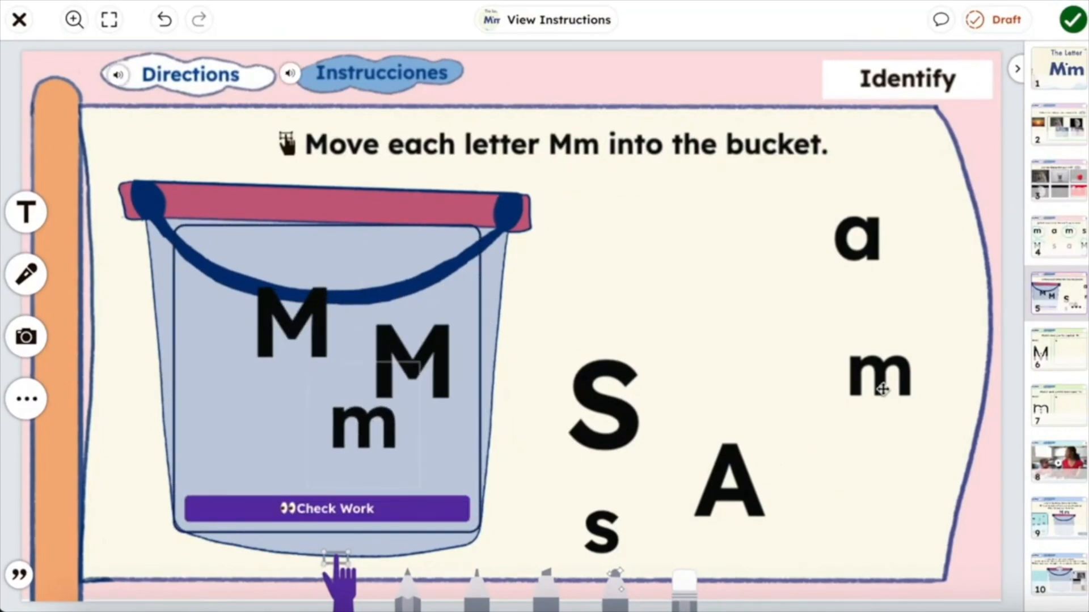
# Bring up the existing bee chalkboard activity in the Seesaw editor on page 2.
pyautogui.click(1055, 462)
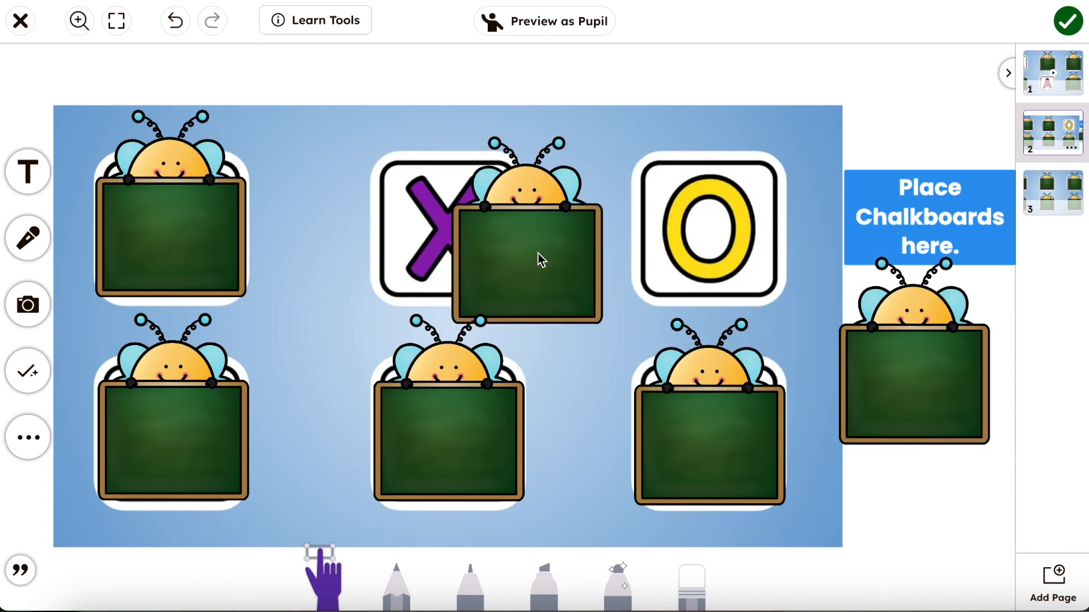
pyautogui.click(544, 21)
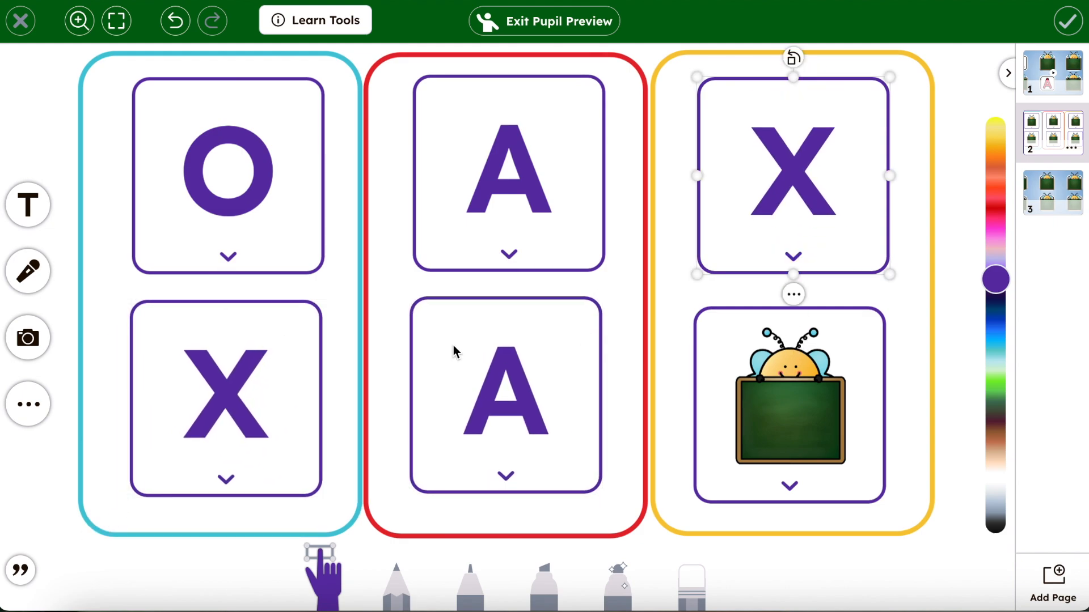
pyautogui.click(543, 20)
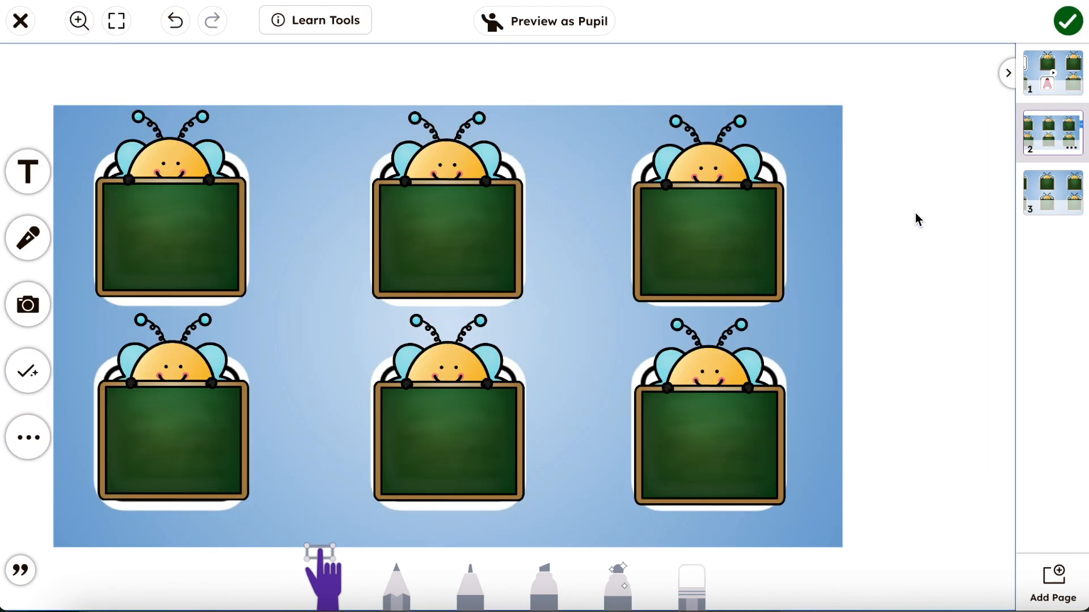
# Screenshot one bee chalkboard, then delete the locked letter cards and chalkboard to empty page 2.
pyautogui.click(729, 236)
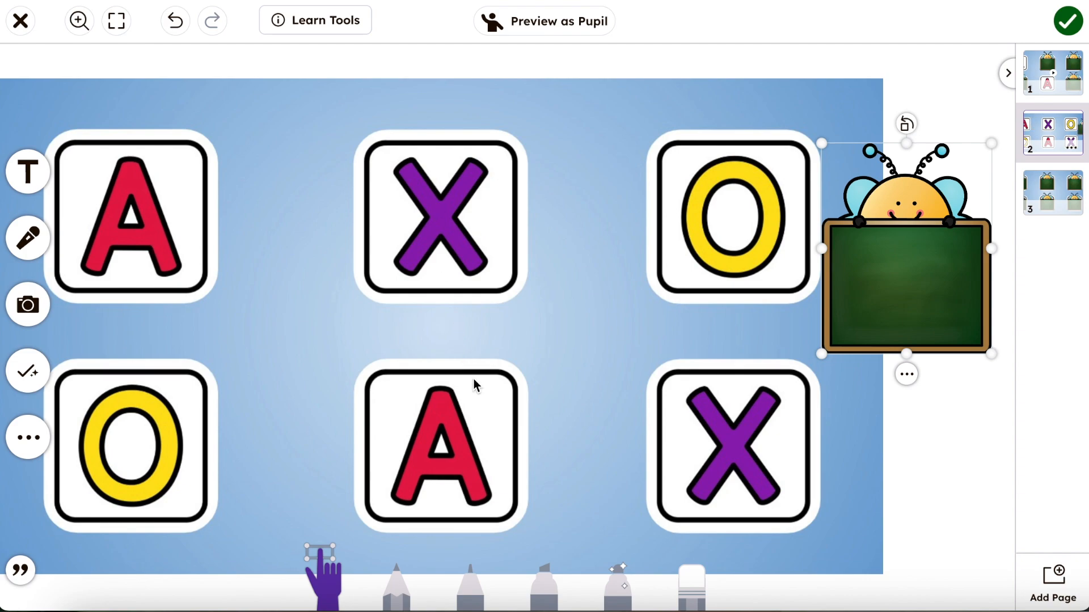
pyautogui.moveTo(494, 221)
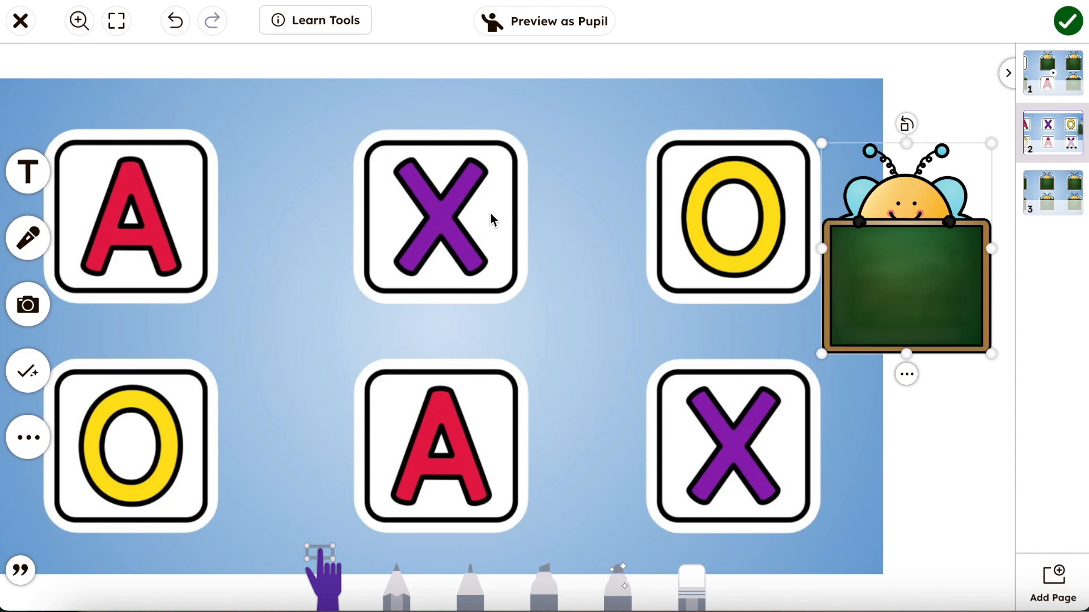
pyautogui.moveTo(431, 239)
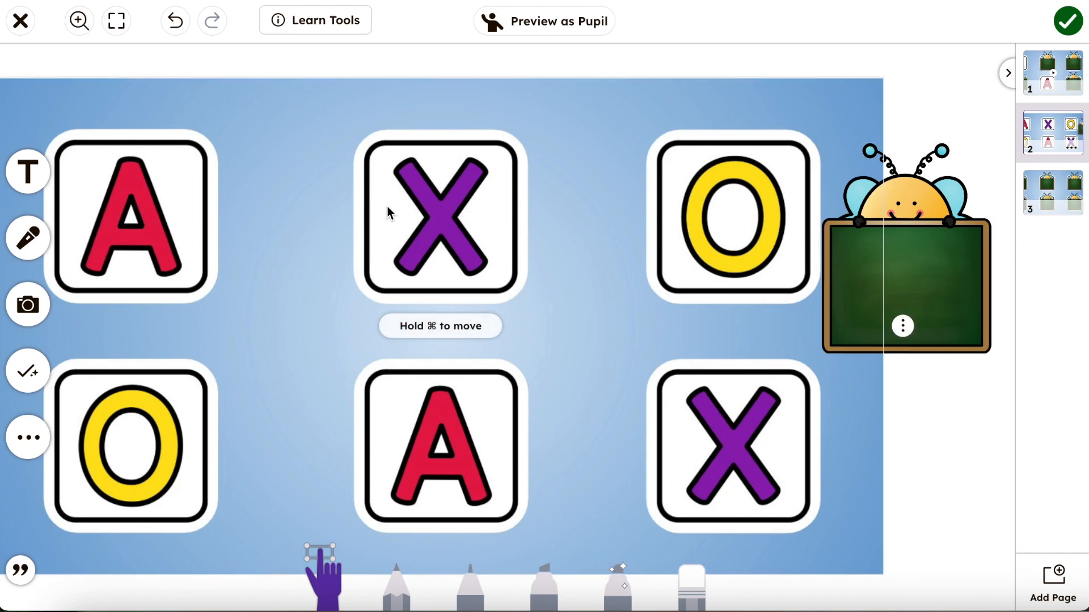
pyautogui.click(901, 325)
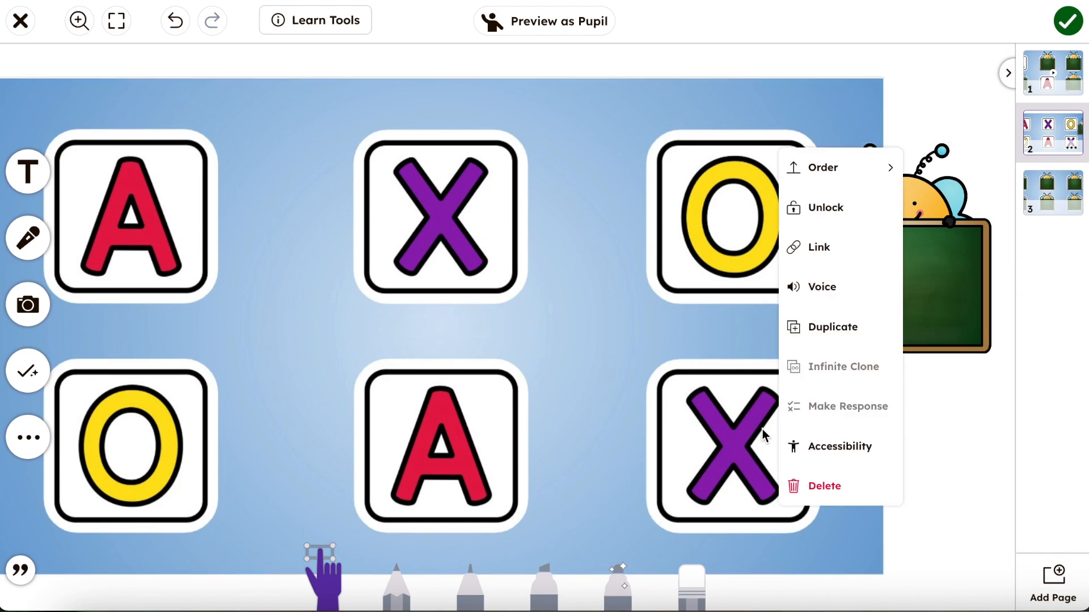
pyautogui.click(823, 487)
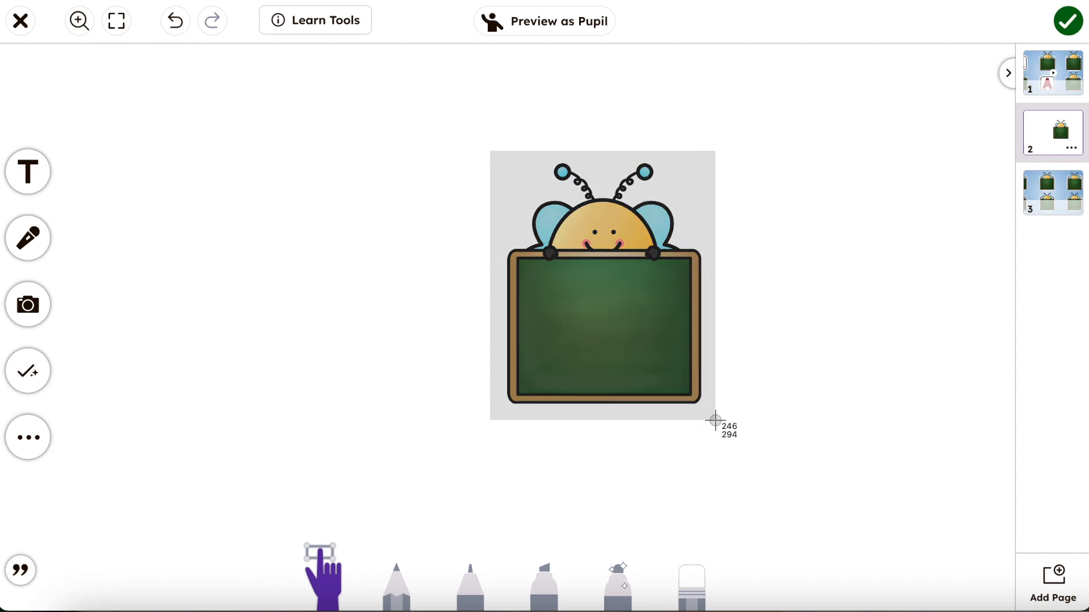
pyautogui.click(603, 333)
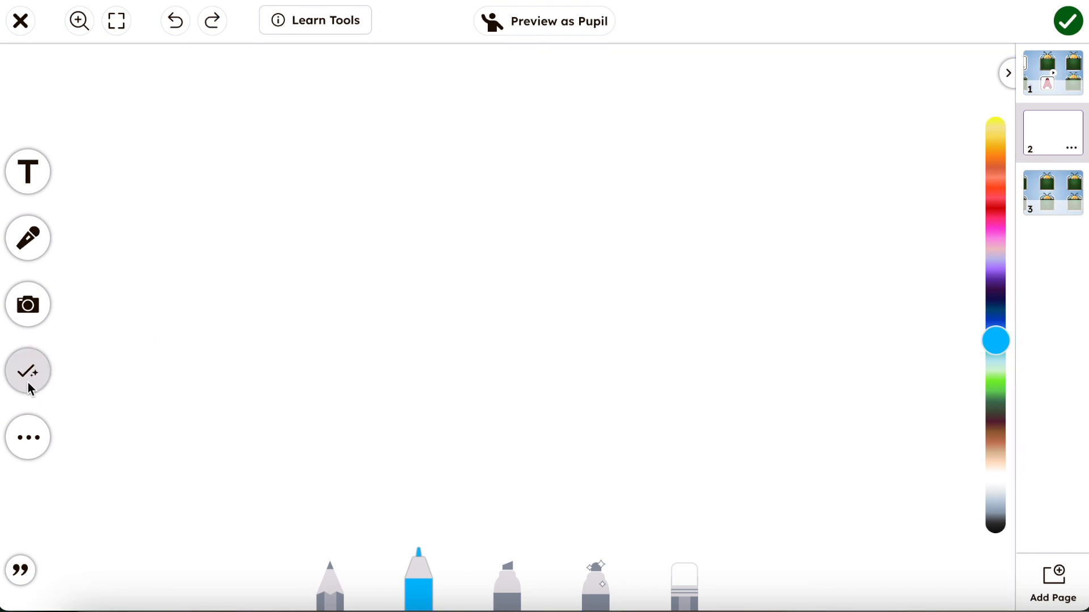
# Add a custom flexcard with the bee chalkboard screenshot as side one and the letter O as side two.
pyautogui.click(27, 370)
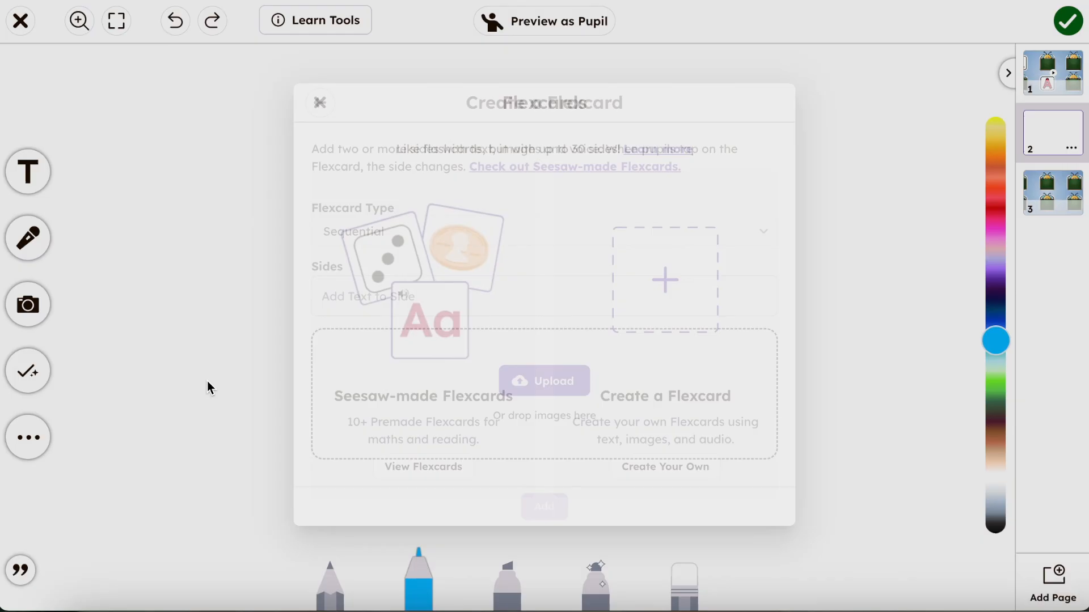
pyautogui.click(664, 466)
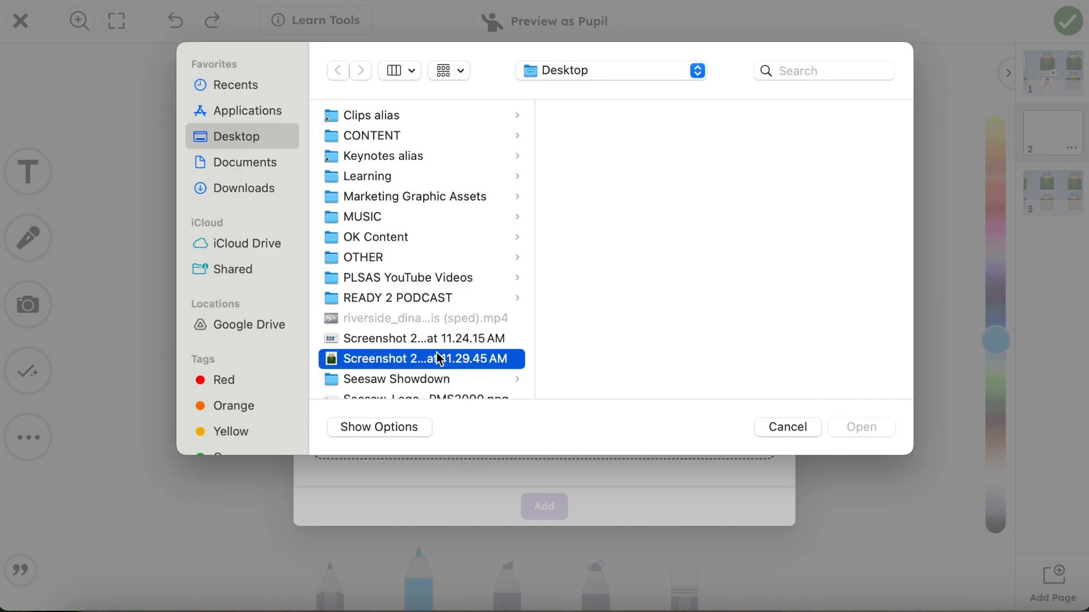
pyautogui.click(860, 427)
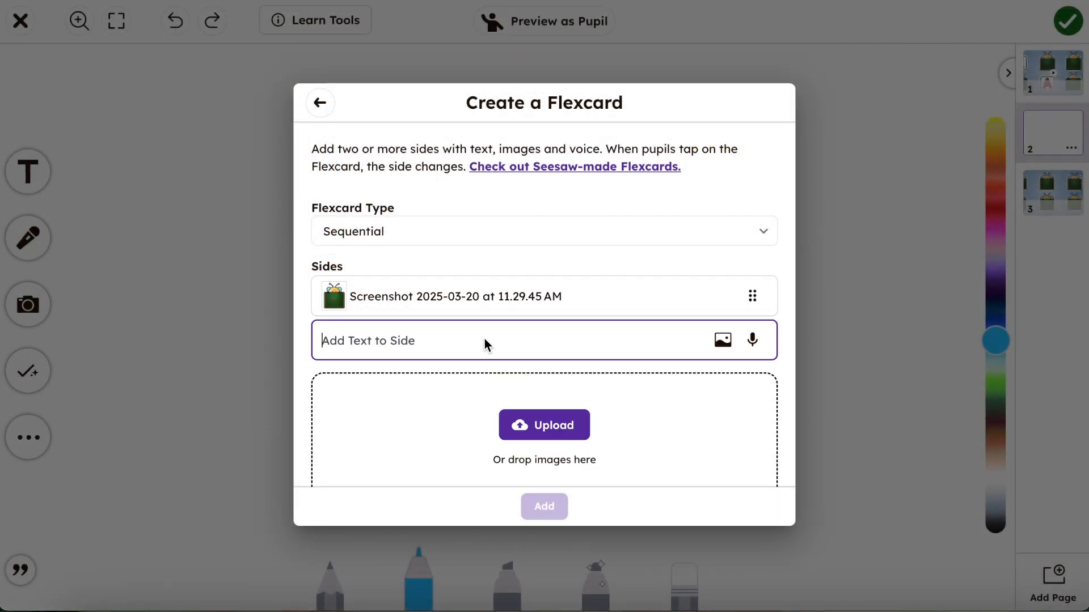
pyautogui.write('O')
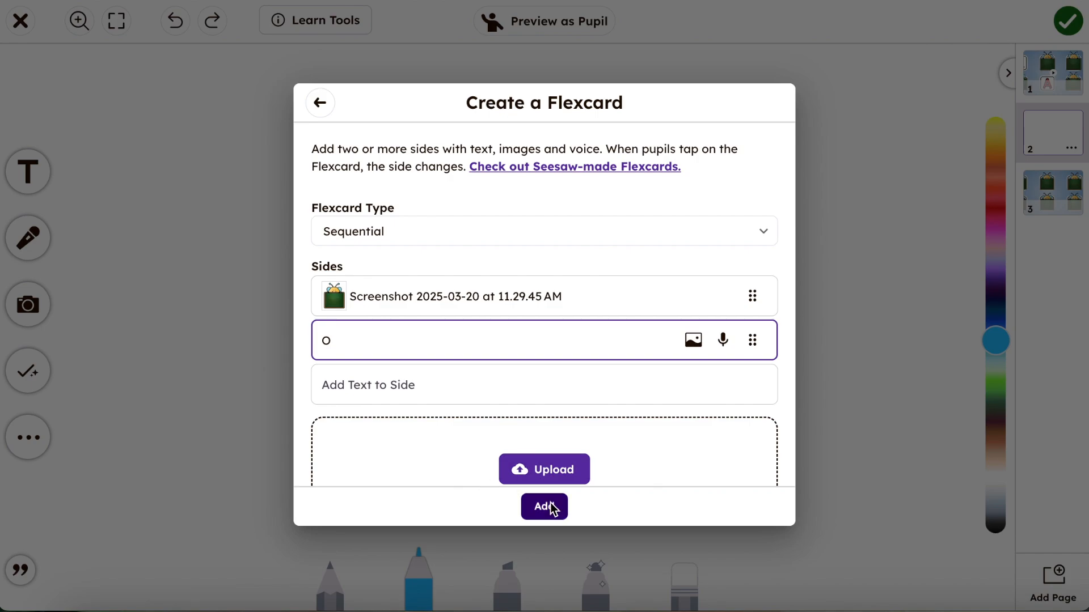
pyautogui.click(543, 506)
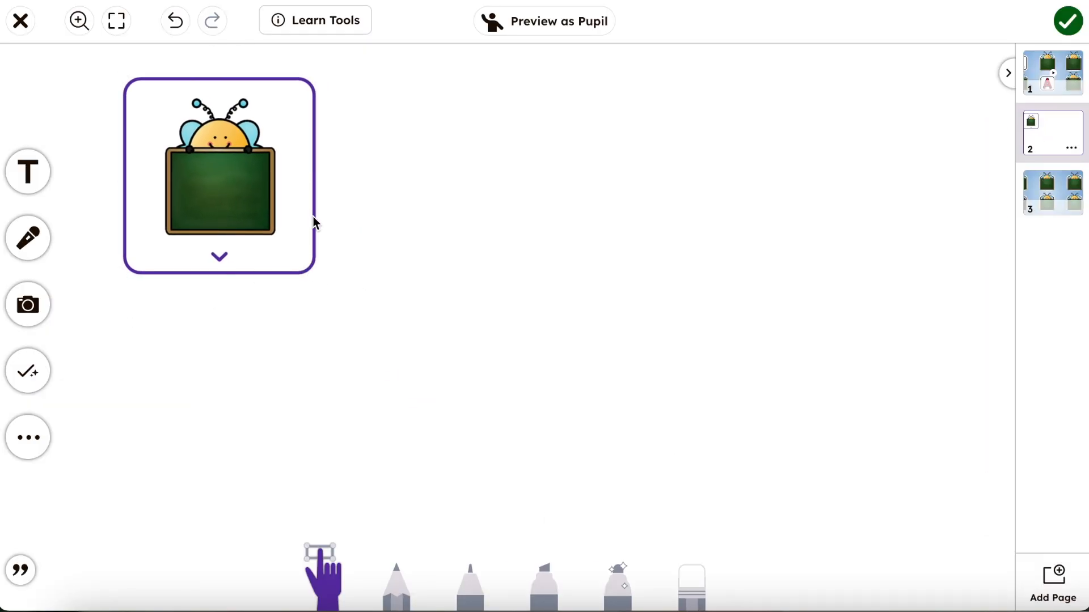
# Duplicate the bee flexcard into six copies arranged in two rows of three.
pyautogui.click(219, 176)
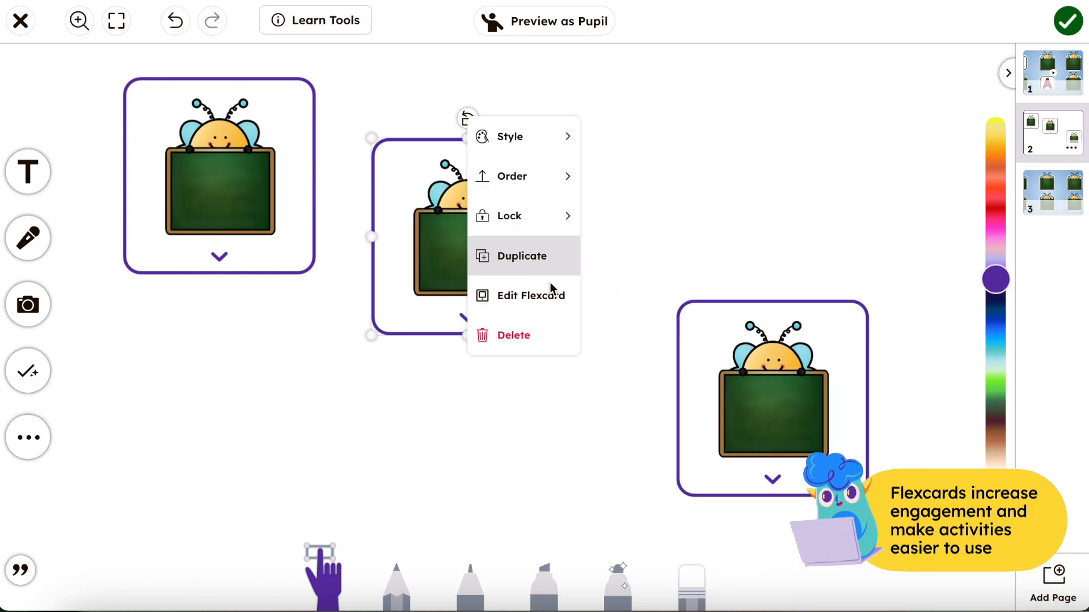
pyautogui.click(531, 295)
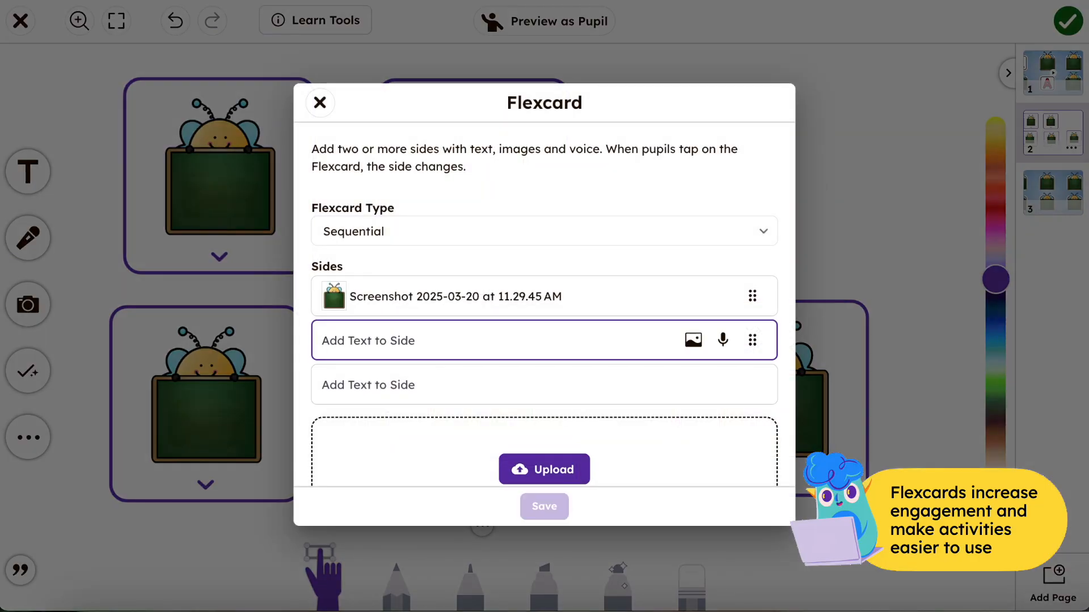
pyautogui.click(319, 102)
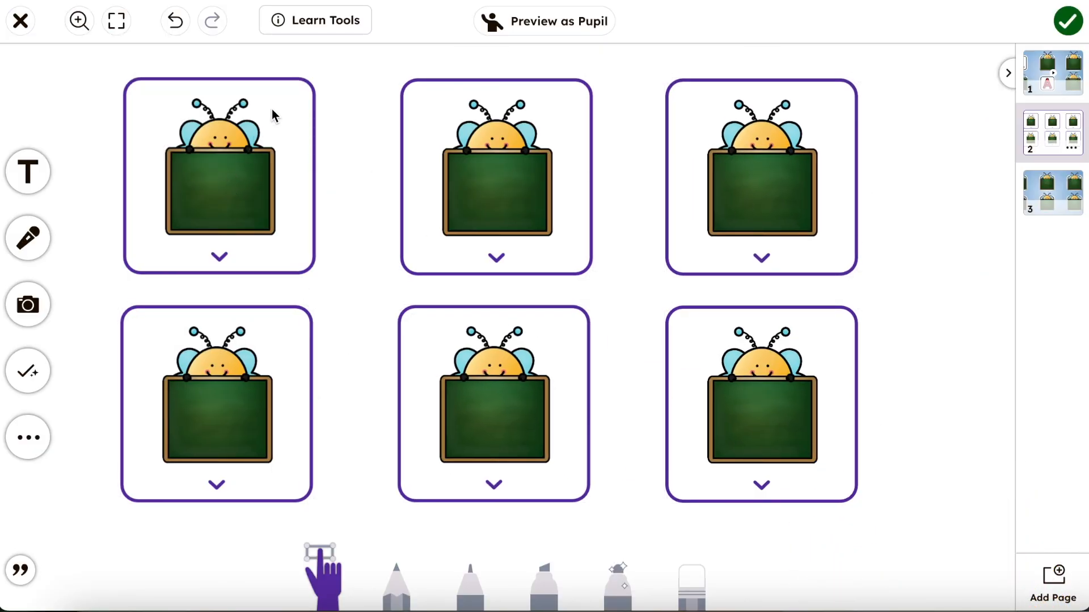
pyautogui.moveTo(27, 436)
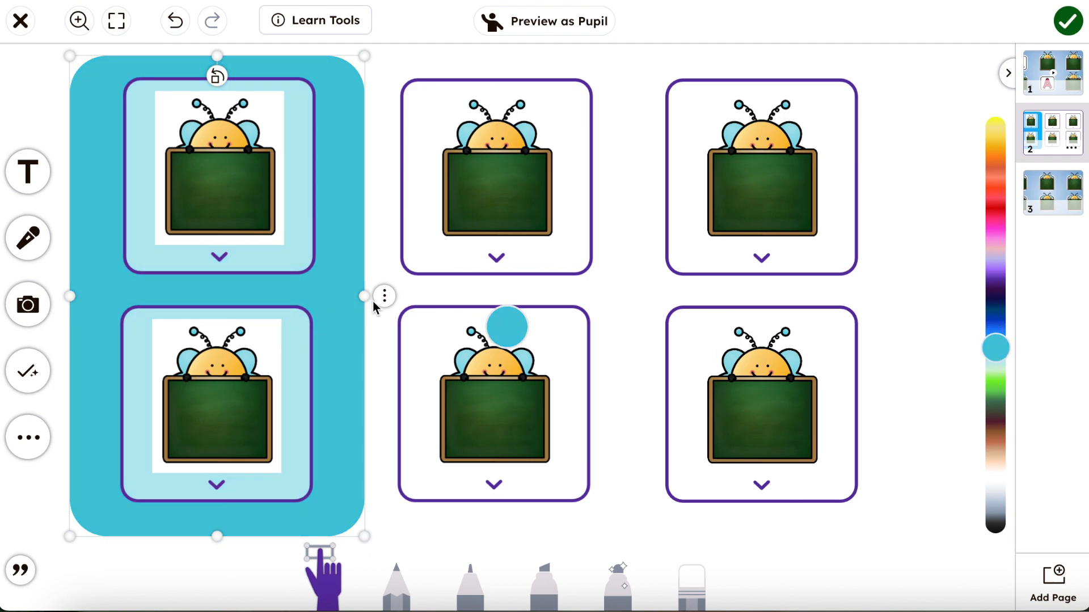
# Frame the three columns with outlined rounded rectangles coloured blue, red and yellow.
pyautogui.click(385, 296)
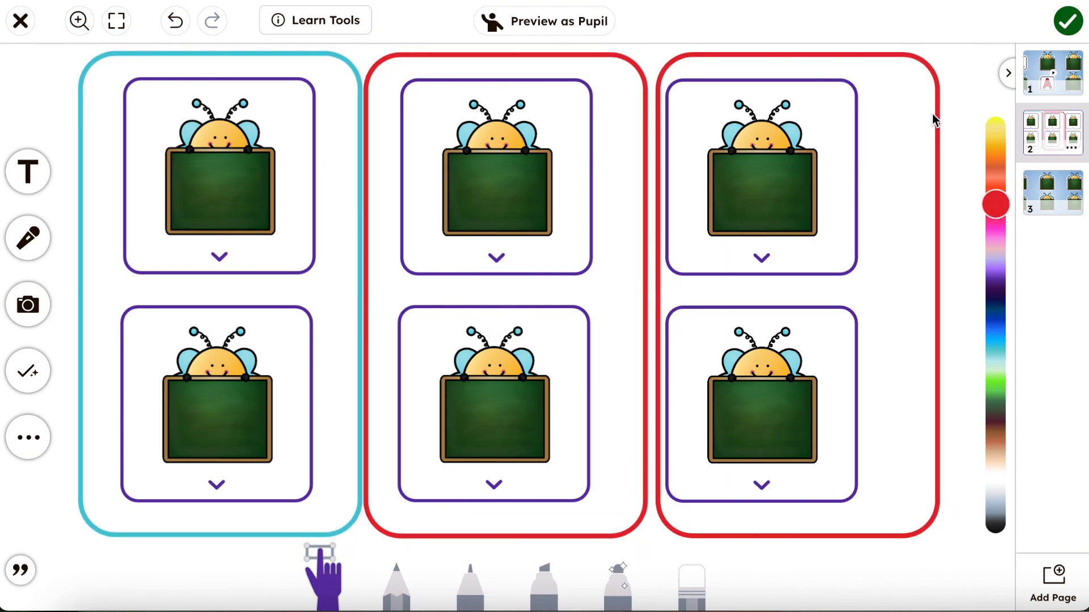
pyautogui.click(995, 140)
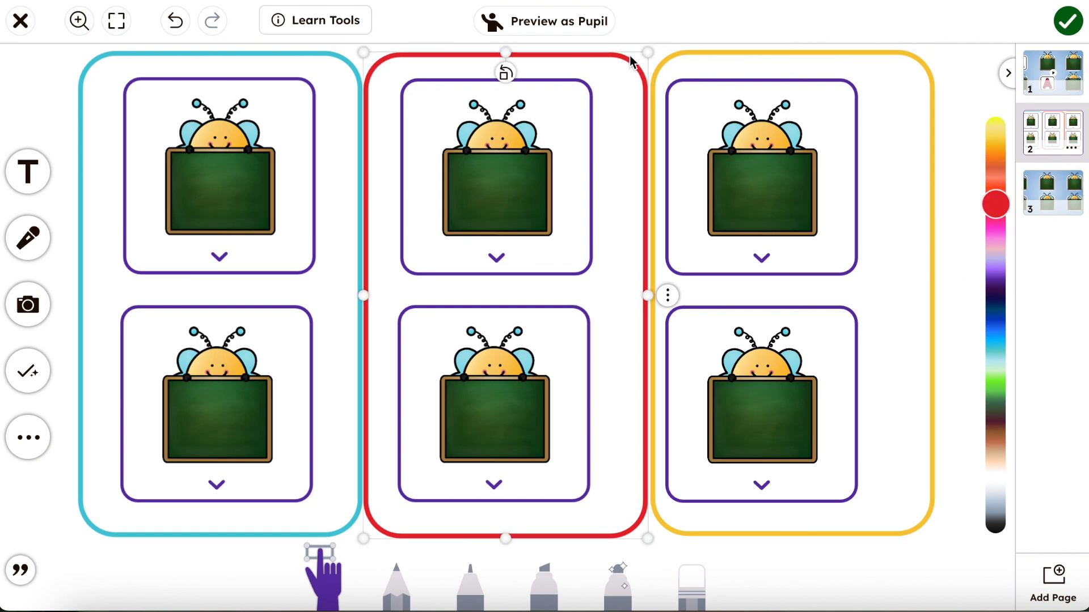
pyautogui.click(228, 177)
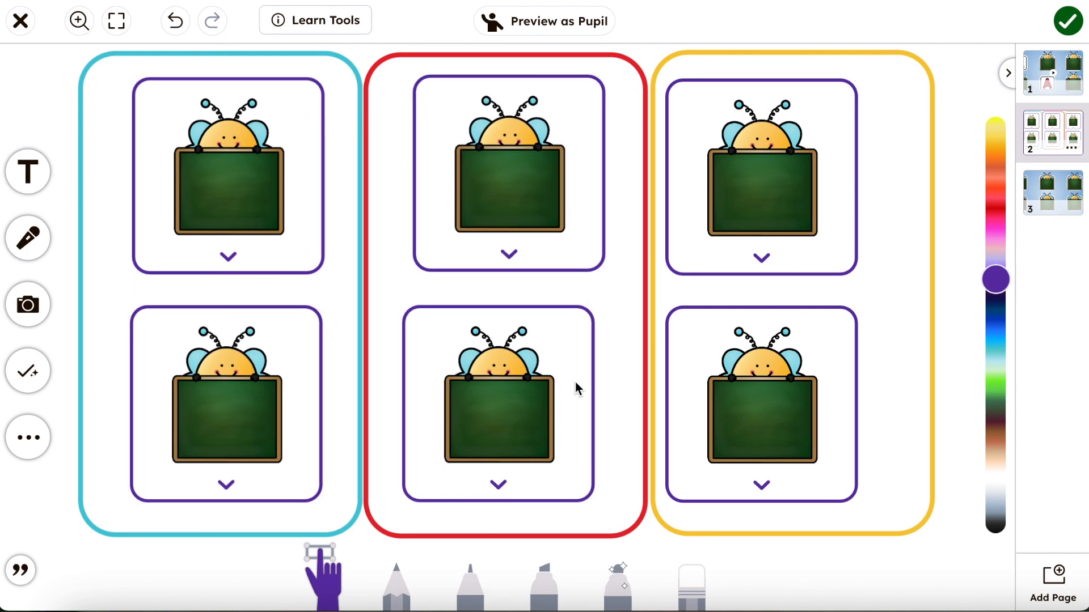
# Centre the flexcards in their frames and preview as pupil, flipping cards to reveal O, A and X.
pyautogui.click(498, 403)
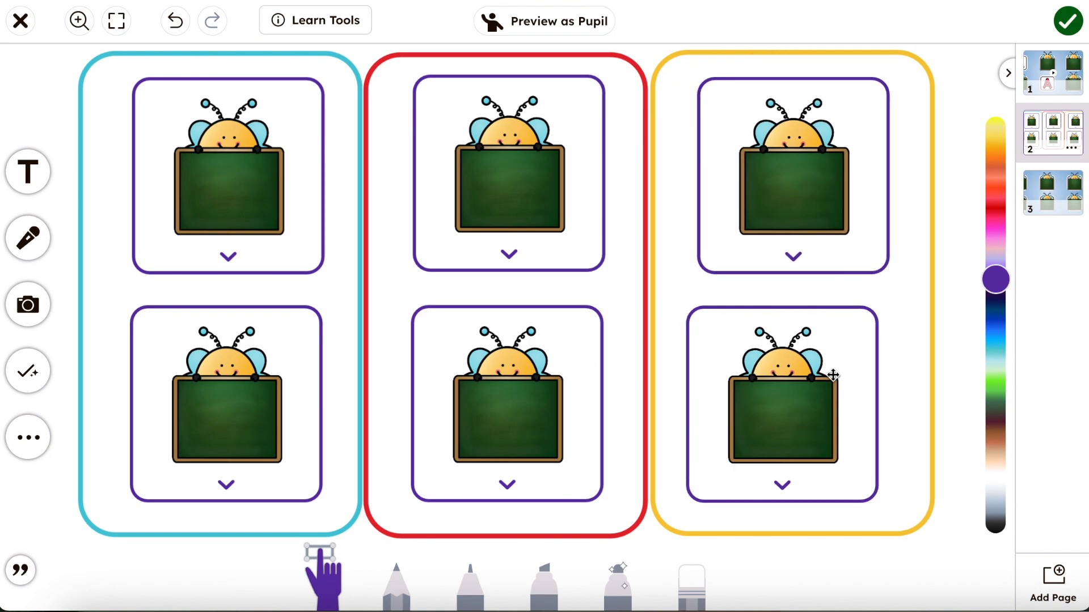
pyautogui.click(782, 399)
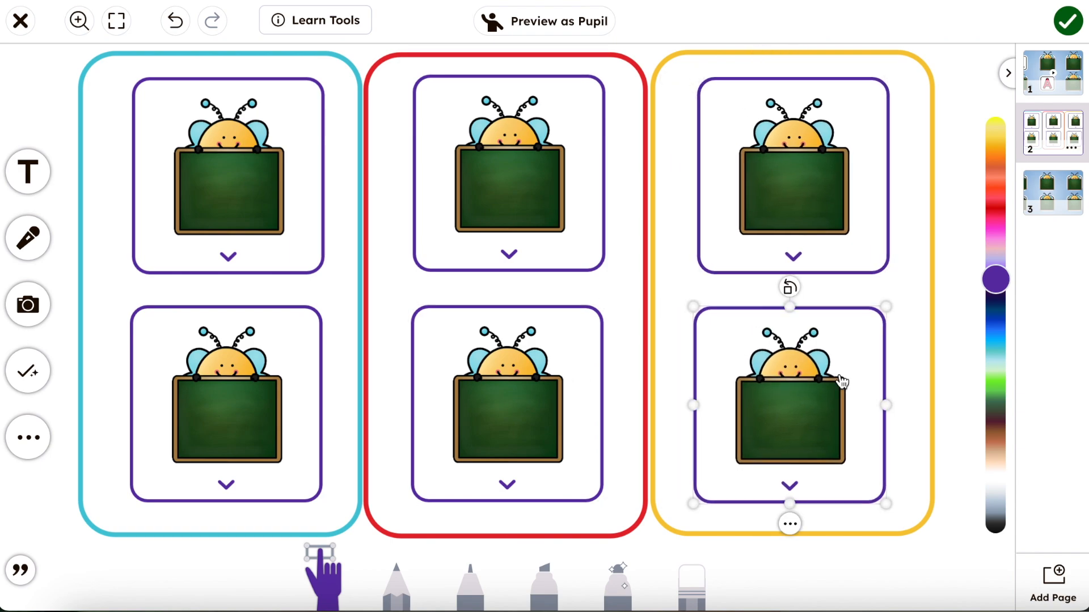
pyautogui.click(543, 21)
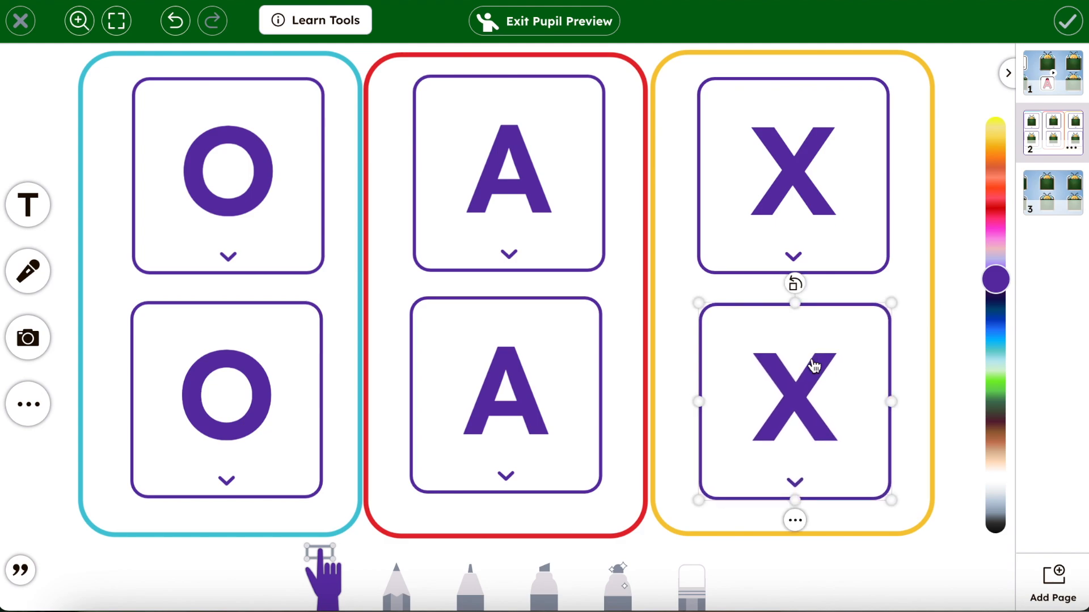
pyautogui.click(961, 225)
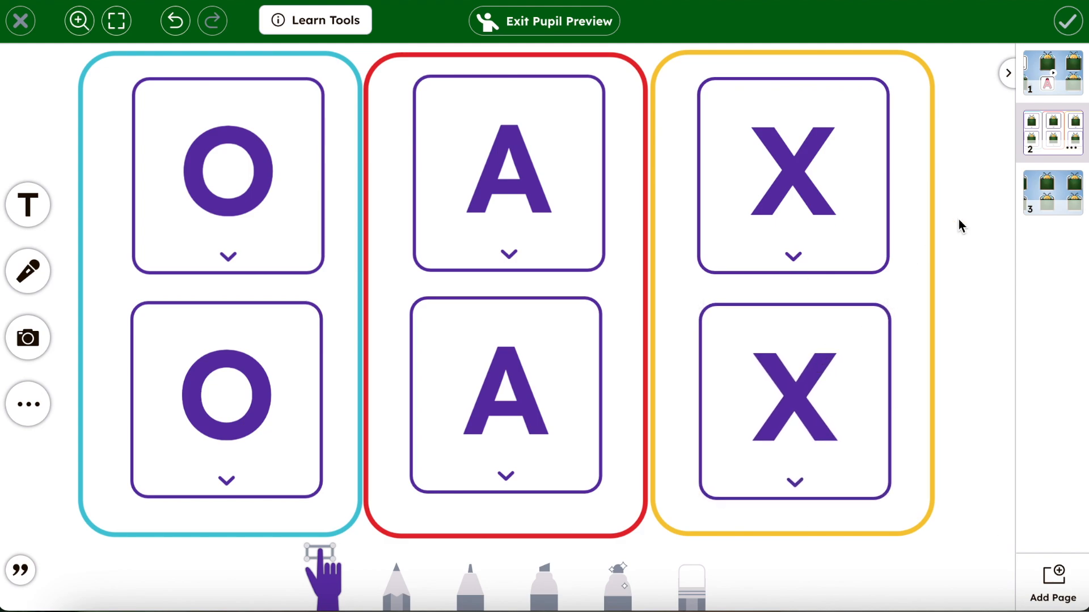